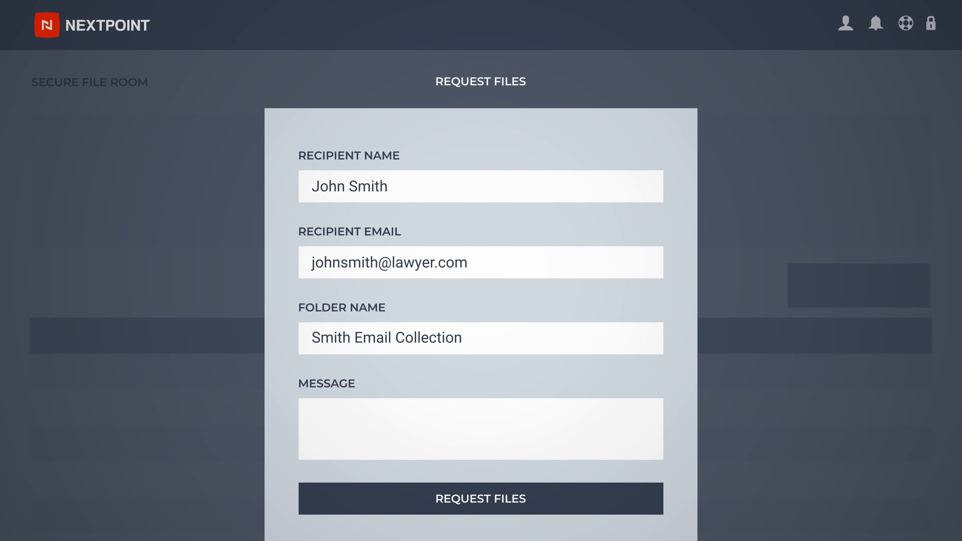
# Step: Send the file request so the recipient can upload into Smith Email Collection
pyautogui.click(480, 499)
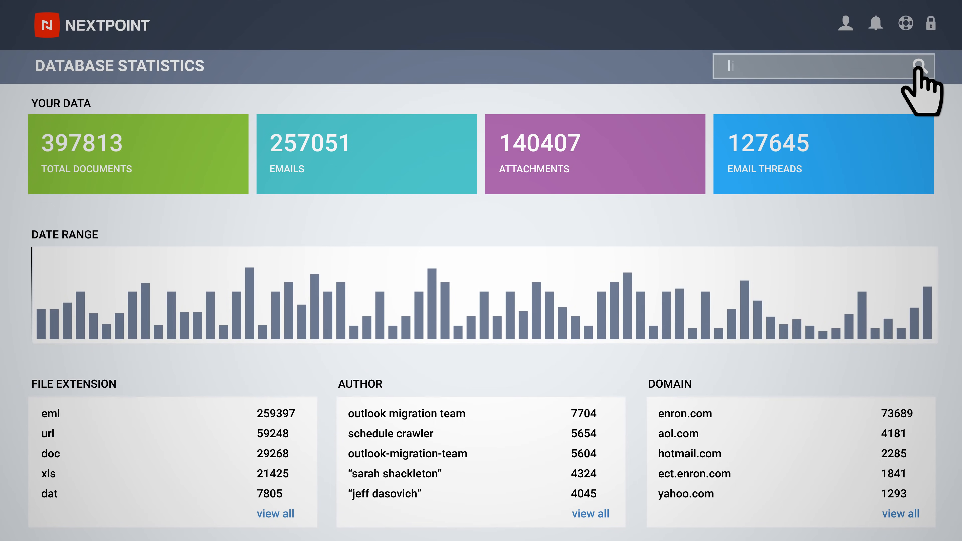
# Step: Search the document collection for 'license AND raptor'
pyautogui.write('license AND raptor')
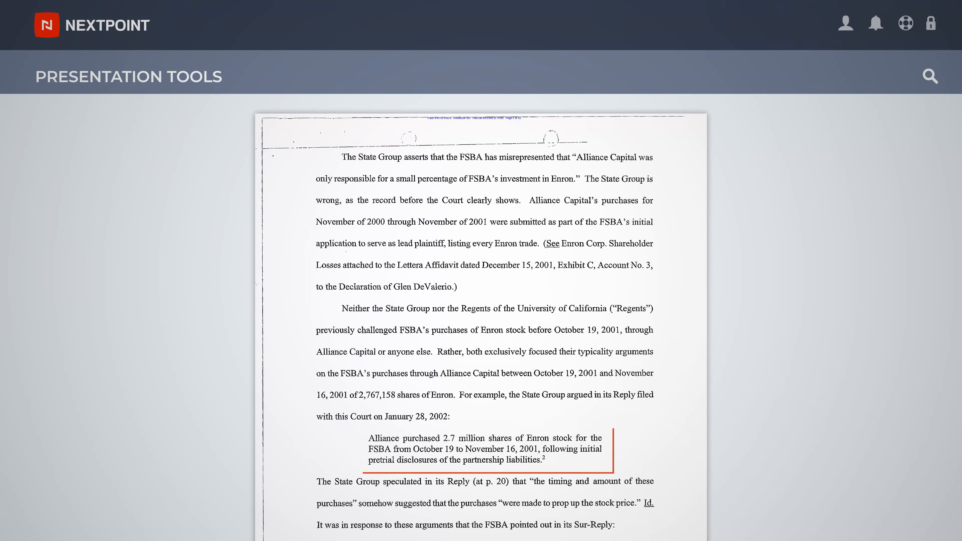
# Step: Call out the quoted passage with the October 19 to November 16, 2001 range highlighted
pyautogui.click(465, 447)
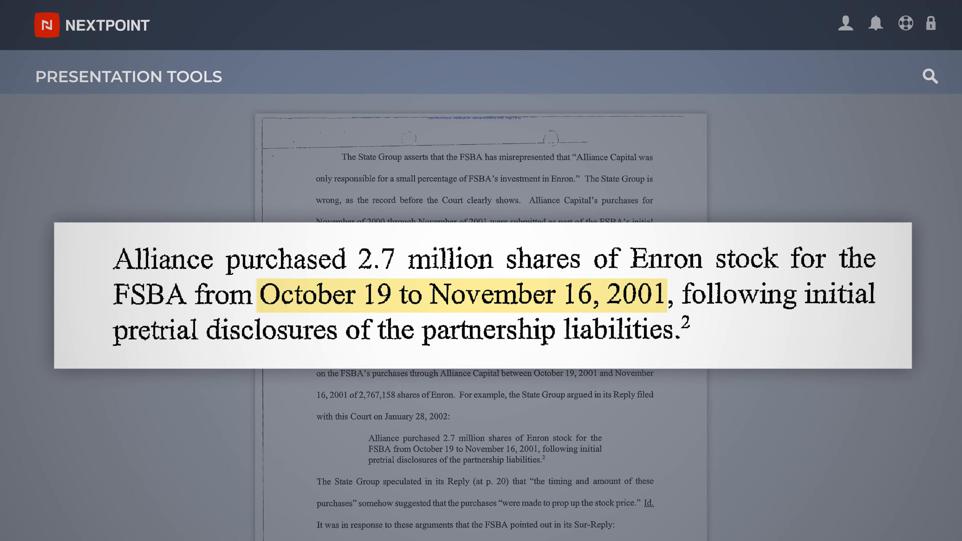